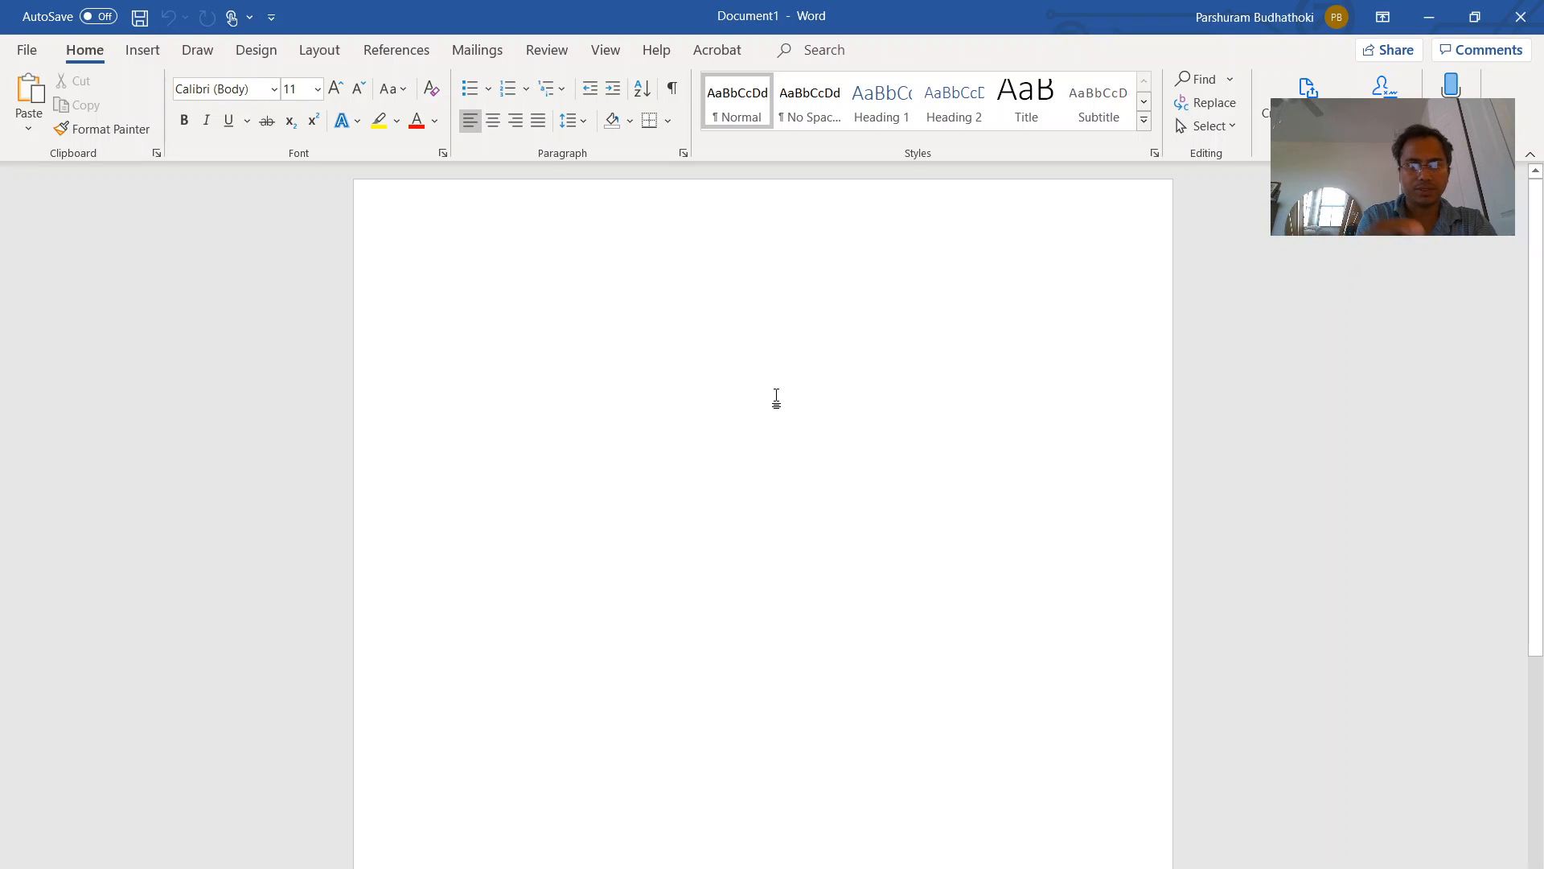
- Handwrite the boxed f(u)/g(u) derivation, cancelling cos u terms down to cos u/sin u
click(449, 283)
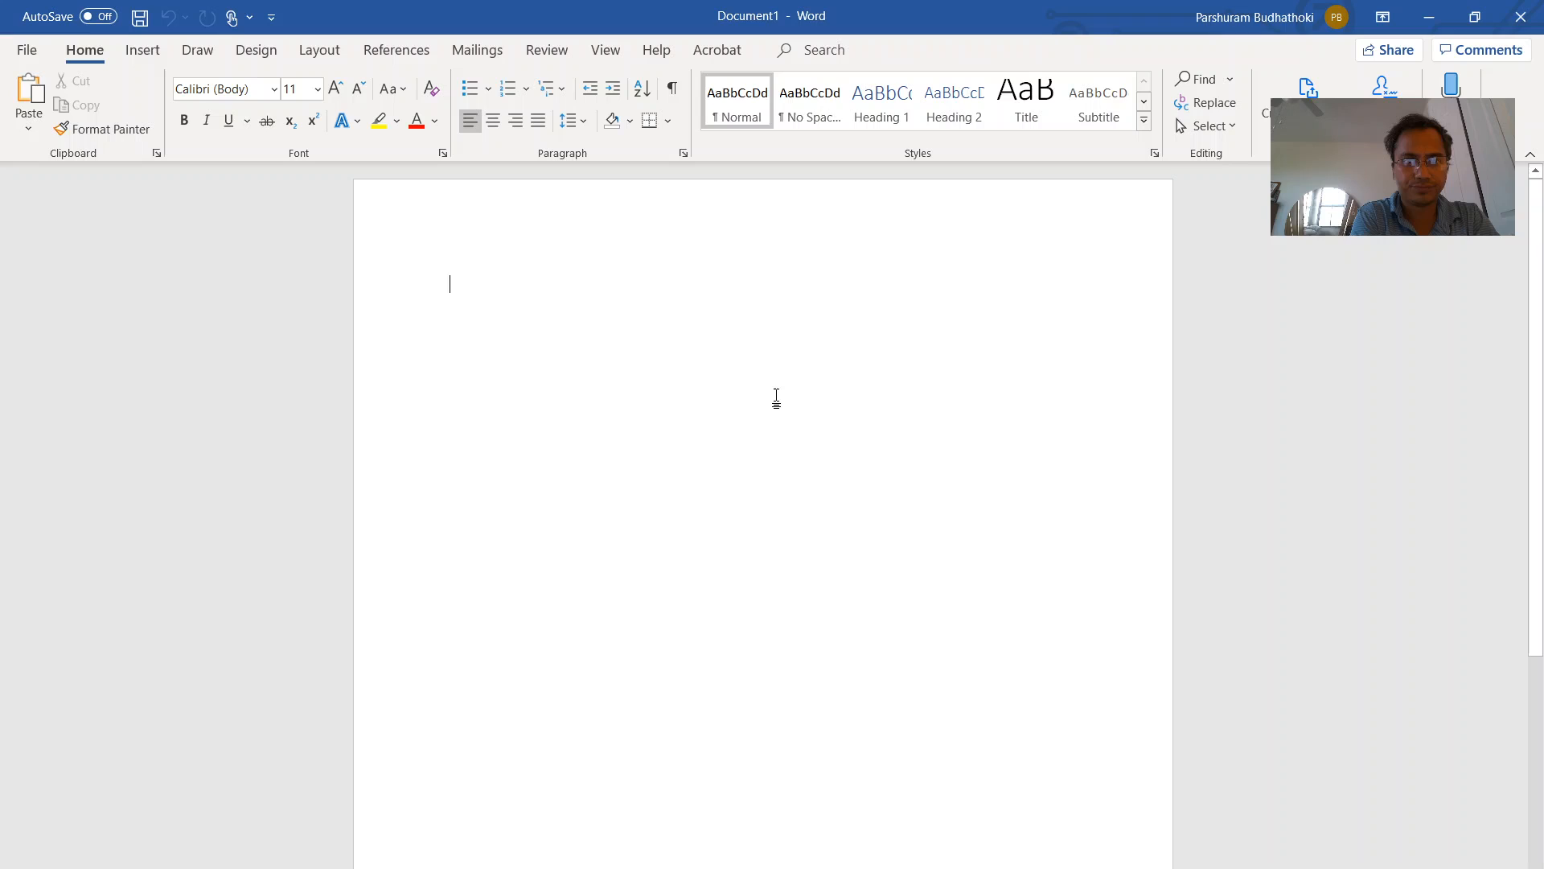
click(197, 50)
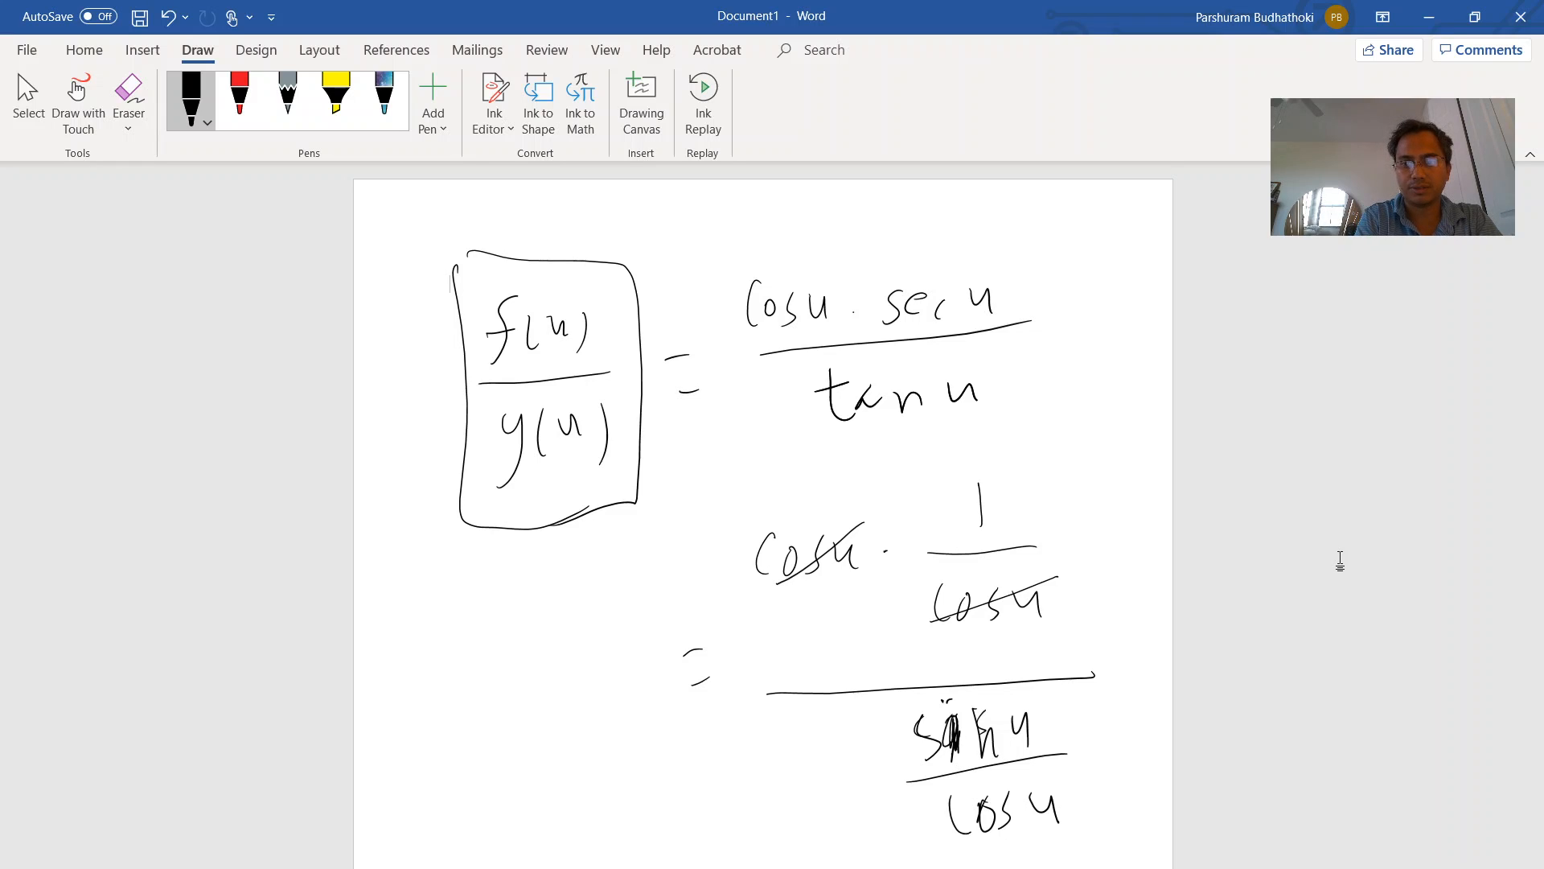
scroll(down, 3)
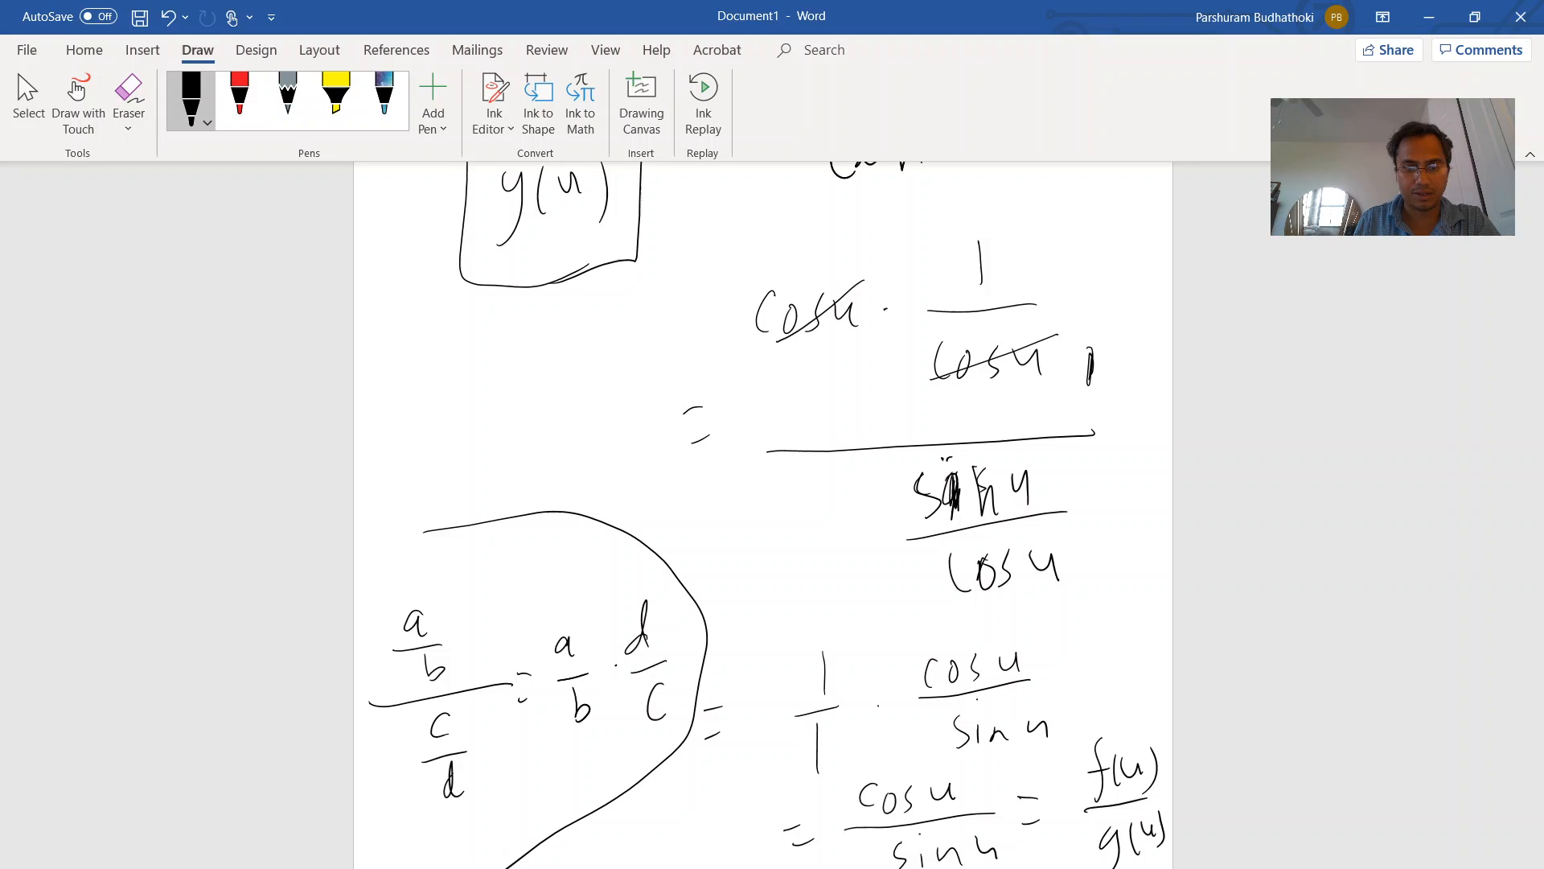
mouse_move(1324, 526)
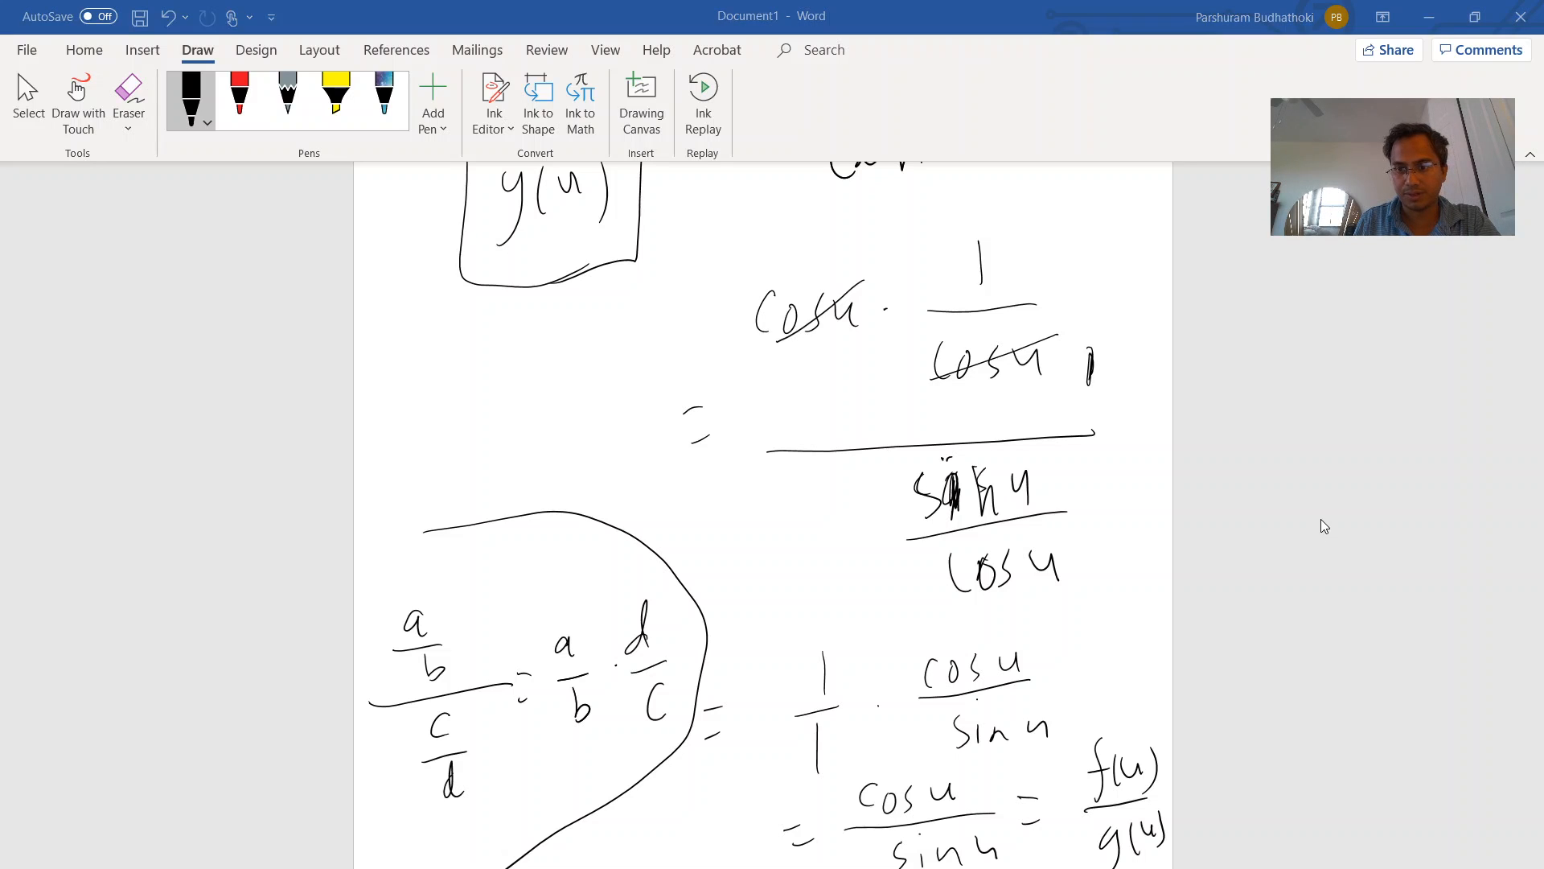
mouse_move(1441, 833)
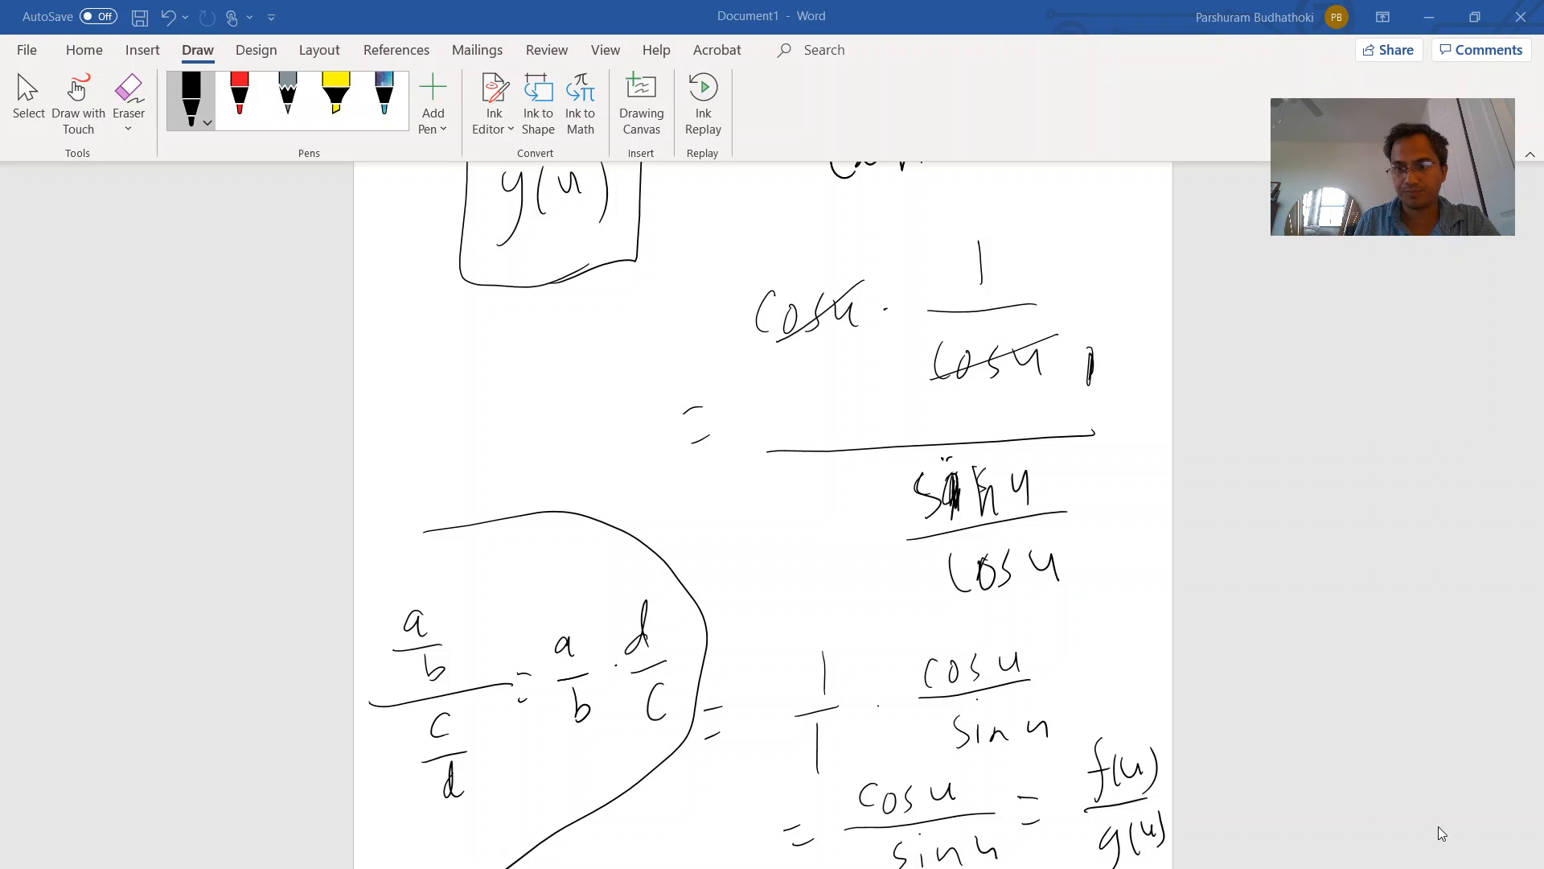